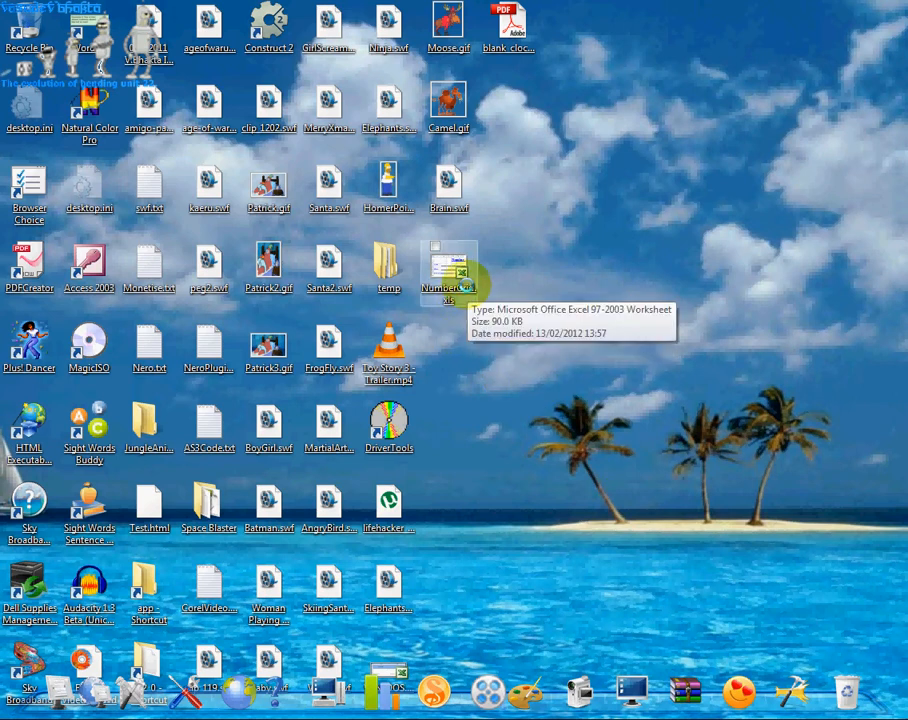
{"action": "mouse_move", "coordinate": [450, 275]}
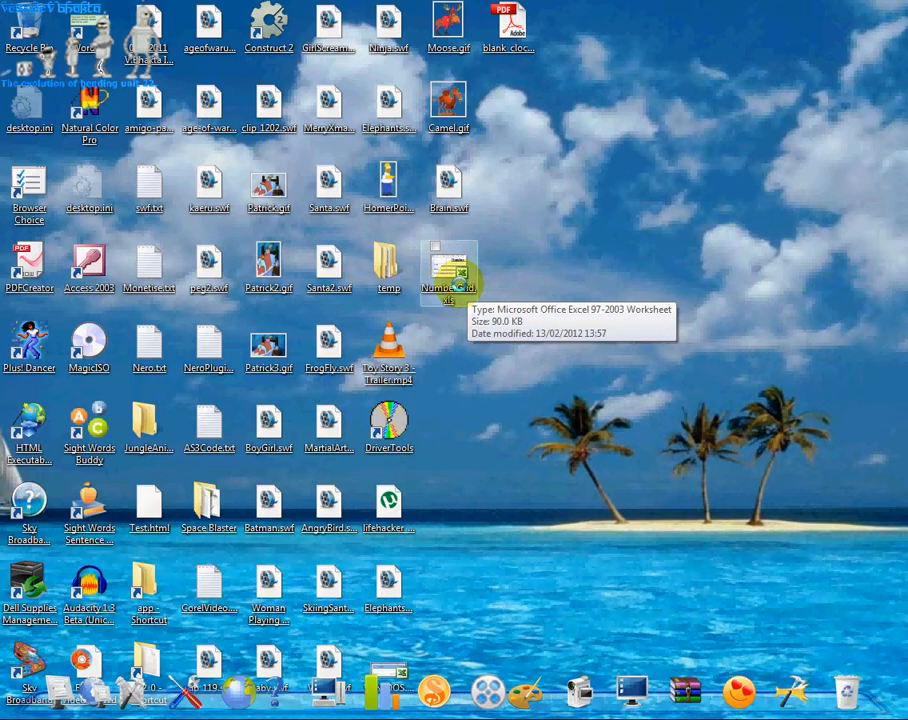
{"action": "mouse_move", "coordinate": [448, 270]}
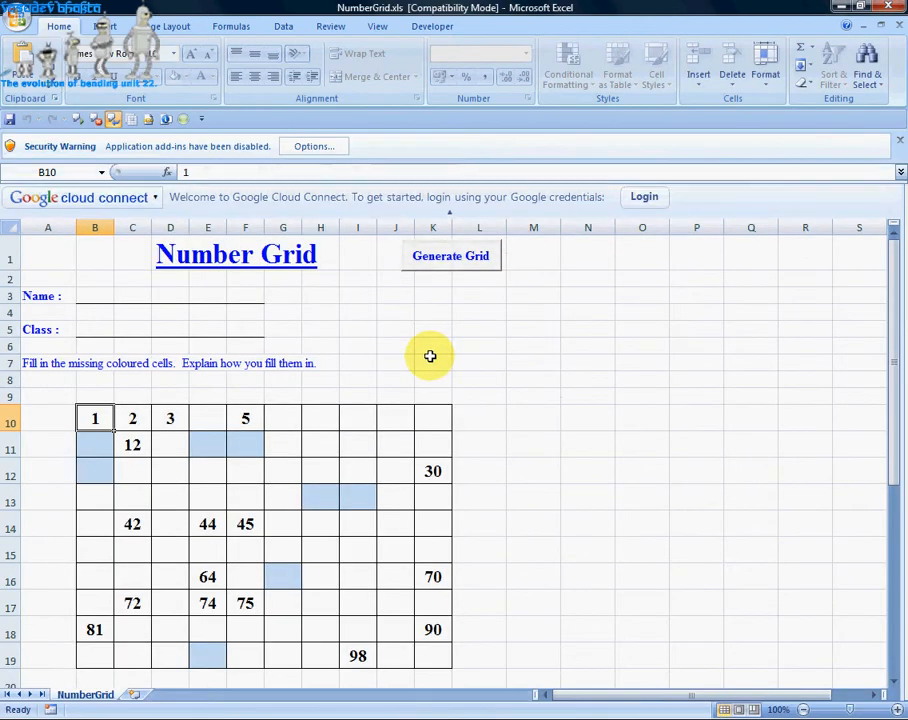
- Enable the disabled Aware MS Office Addin for this session only via the security warning Options
{"action": "left_click", "coordinate": [314, 146]}
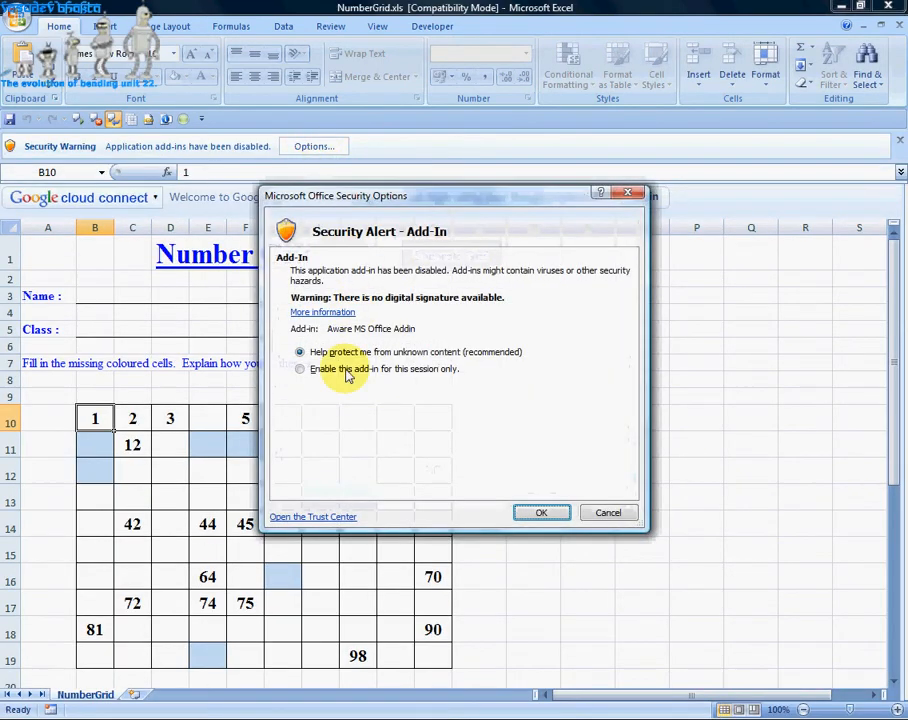
{"action": "left_click", "coordinate": [300, 369]}
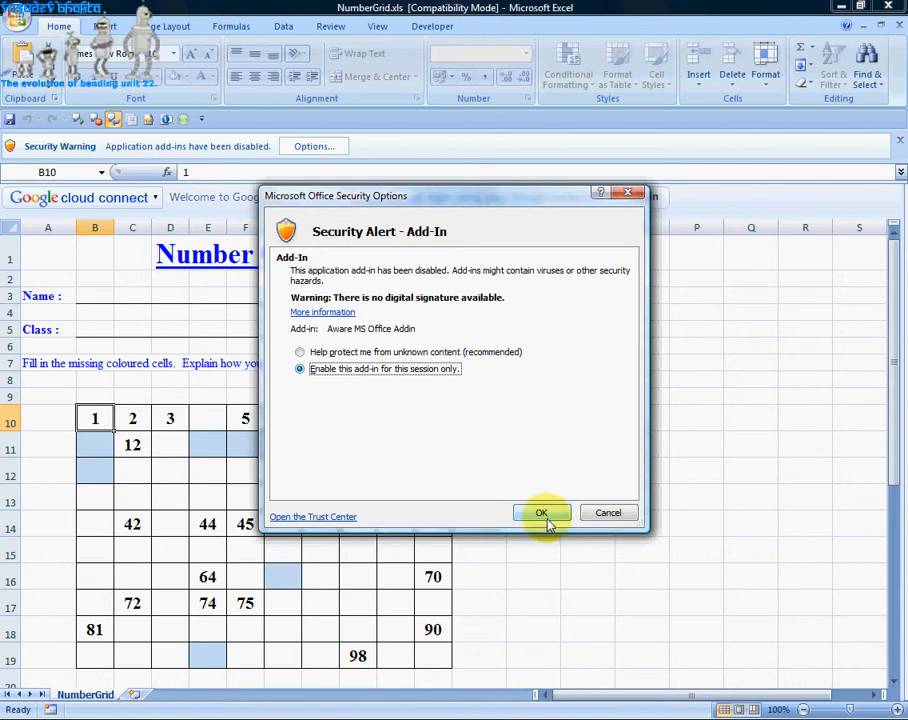
{"action": "left_click", "coordinate": [541, 512]}
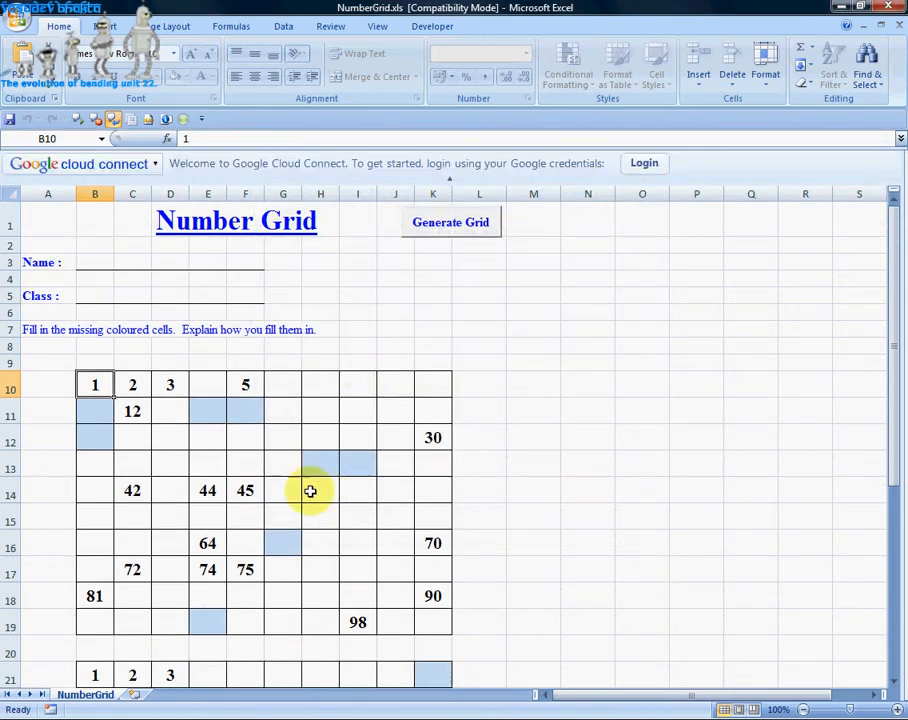
{"action": "scroll", "scroll_direction": "down", "scroll_amount": 3}
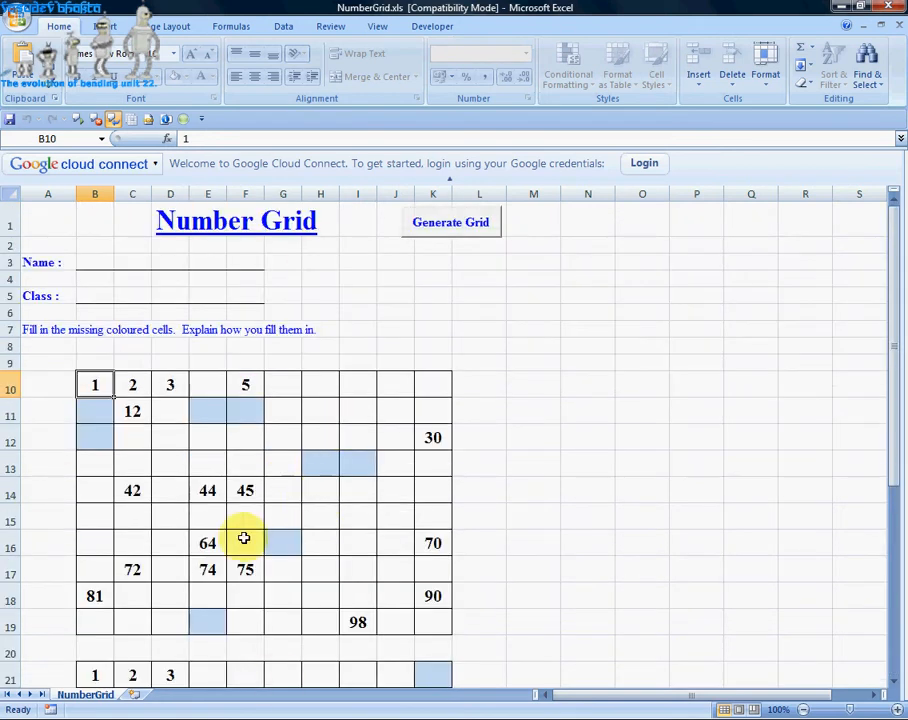
{"action": "mouse_move", "coordinate": [318, 228]}
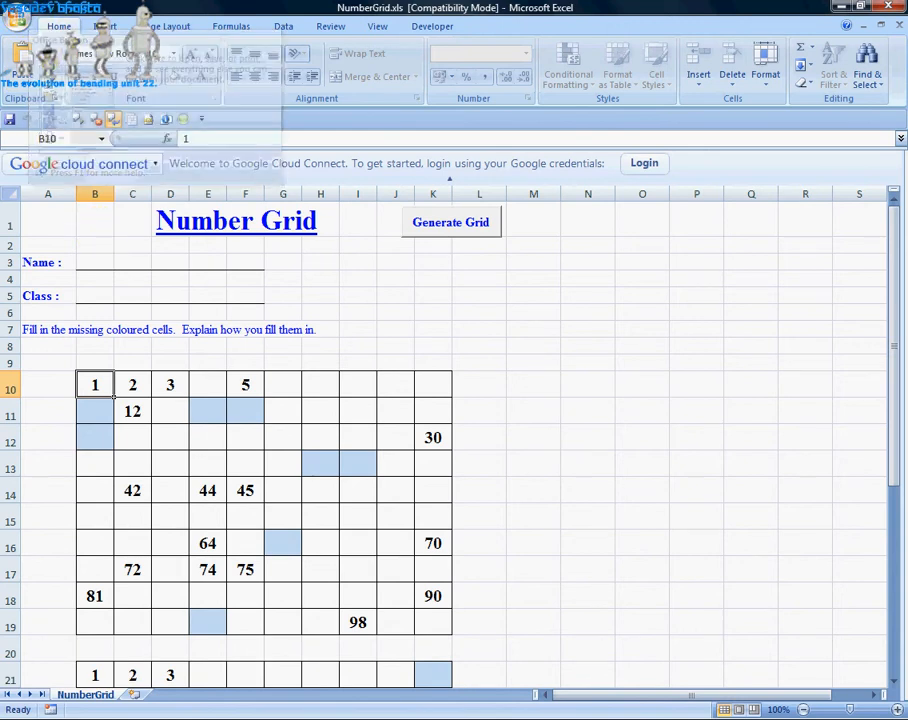
{"action": "mouse_move", "coordinate": [300, 347]}
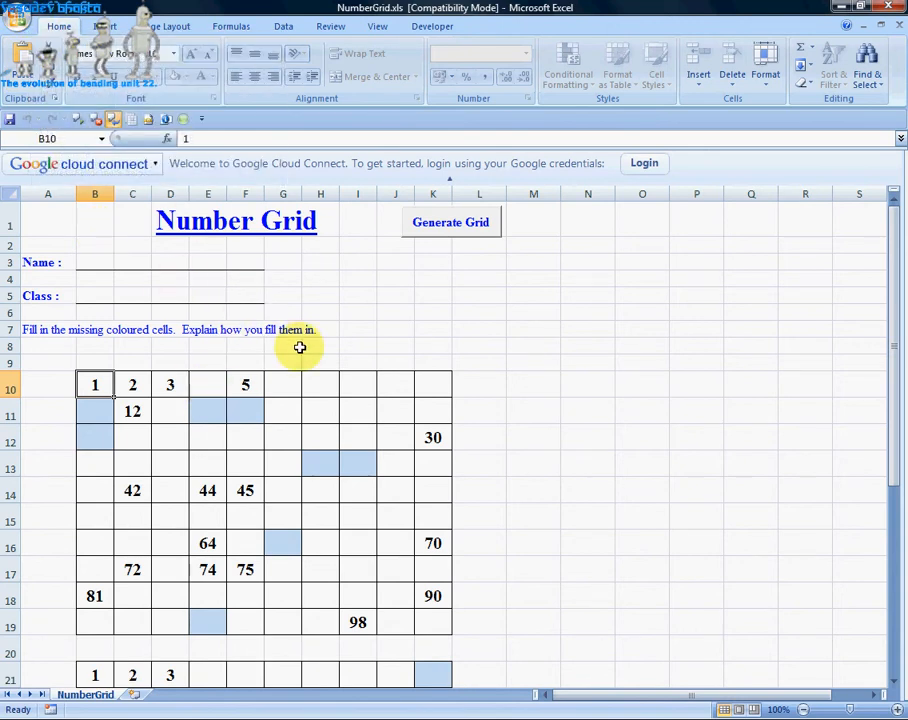
{"action": "left_click", "coordinate": [208, 362]}
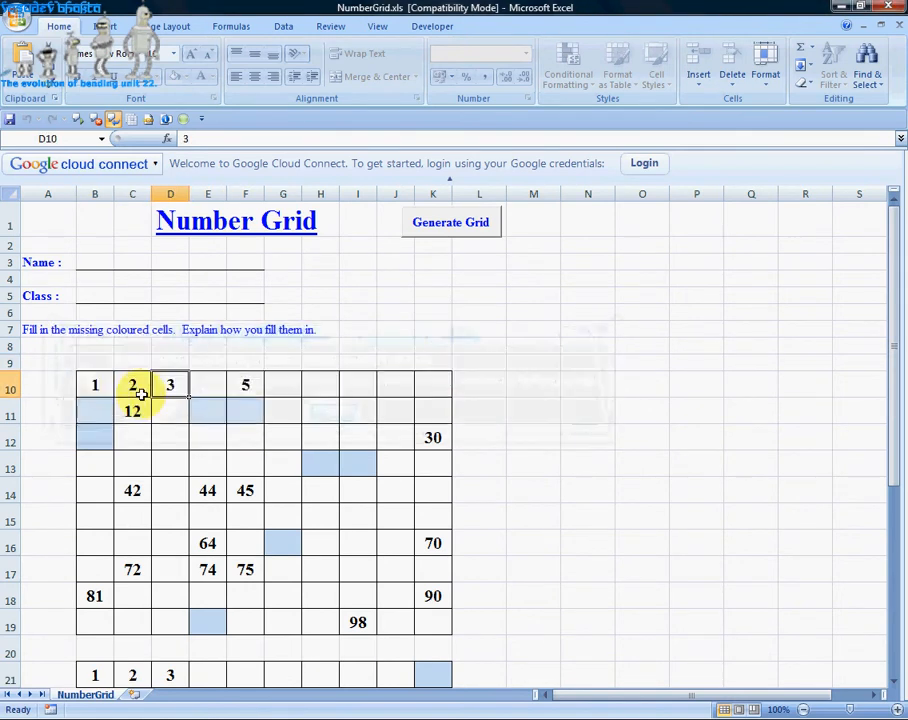
{"action": "left_click", "coordinate": [94, 384]}
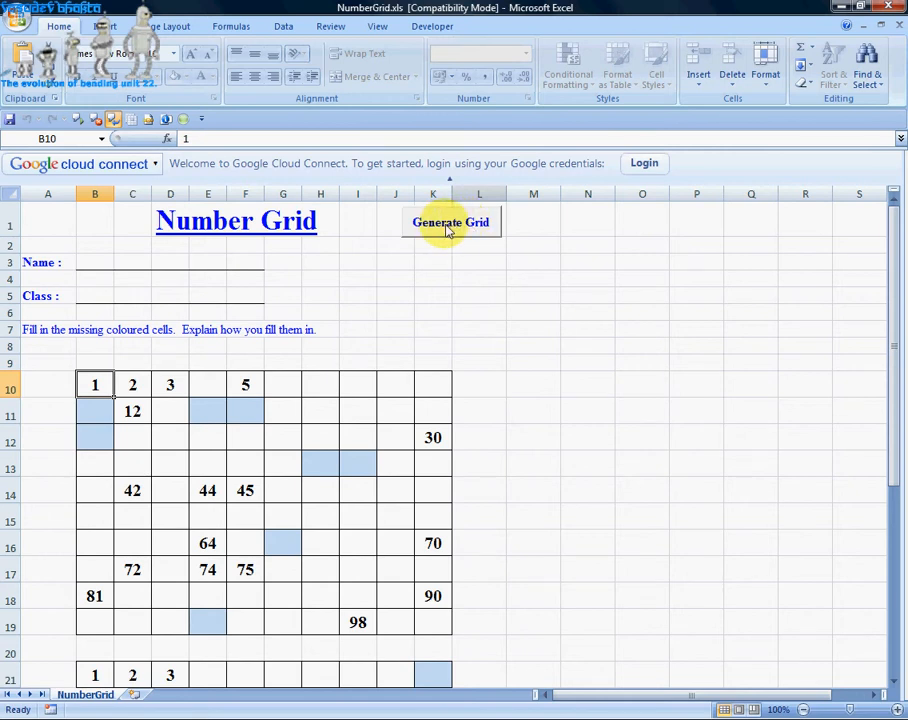
{"action": "left_click", "coordinate": [450, 221]}
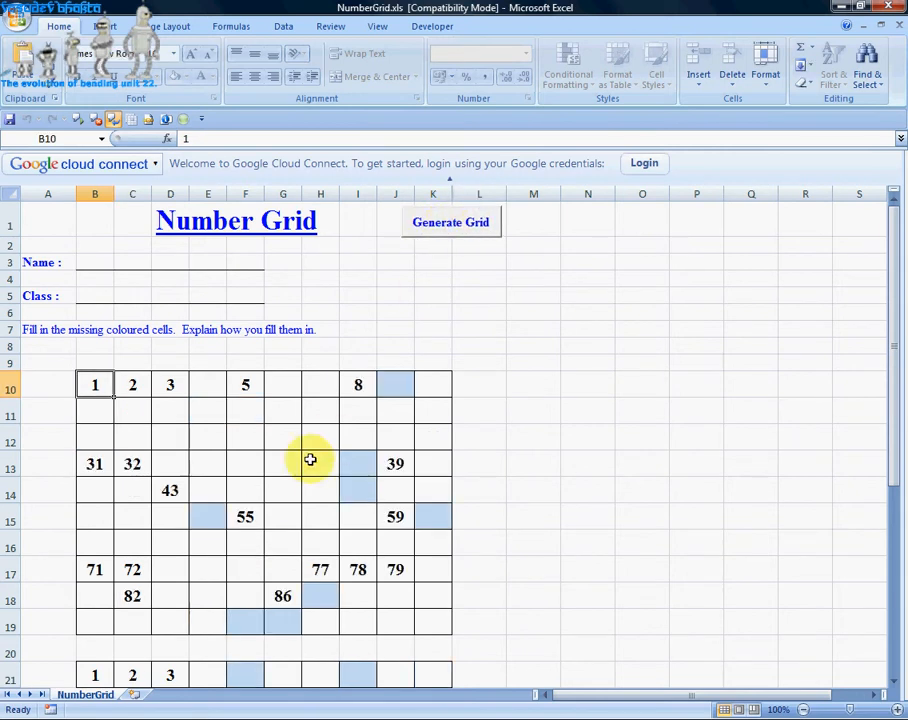
{"action": "scroll", "scroll_direction": "down", "scroll_amount": 3}
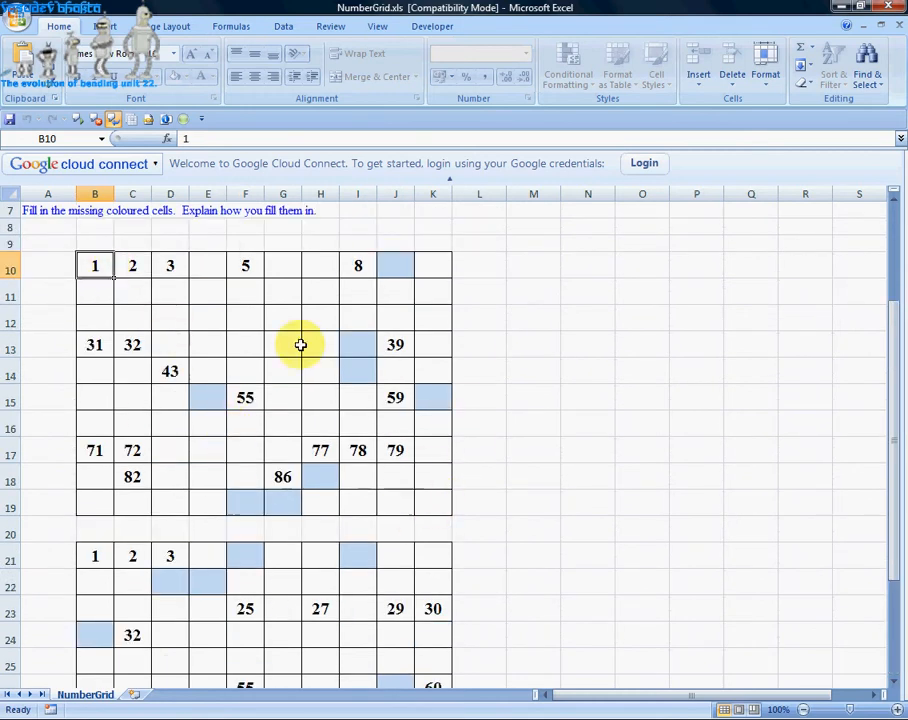
{"action": "mouse_move", "coordinate": [366, 418]}
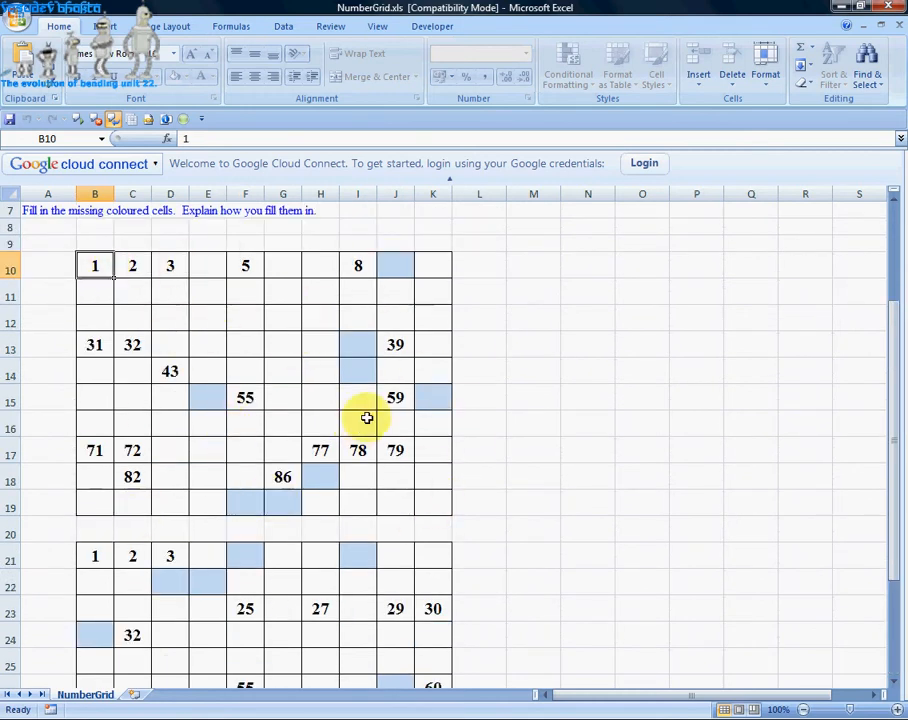
{"action": "mouse_move", "coordinate": [213, 452]}
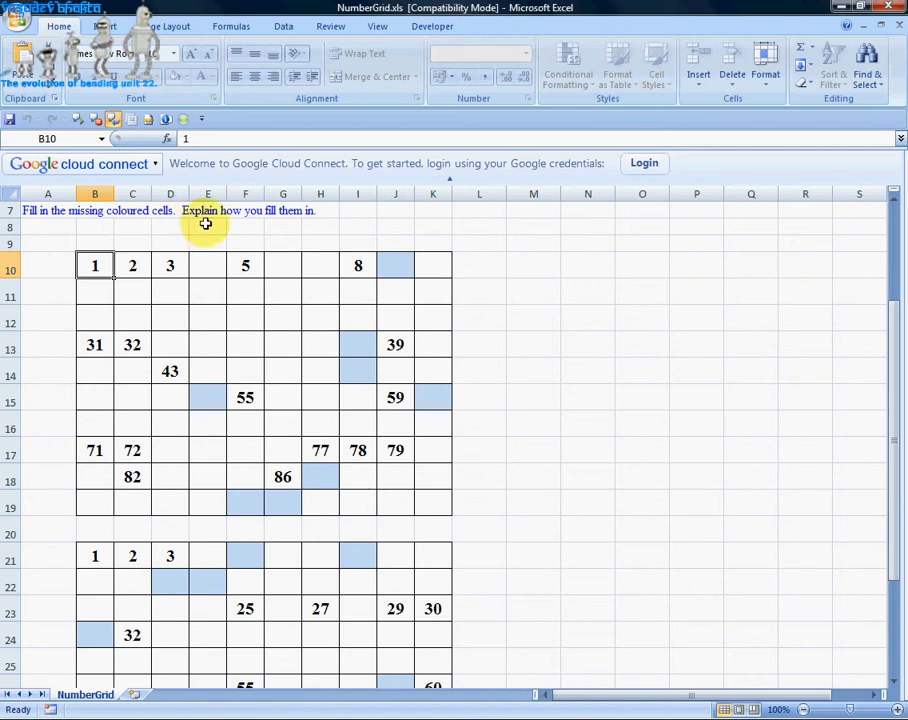
{"action": "mouse_move", "coordinate": [330, 223]}
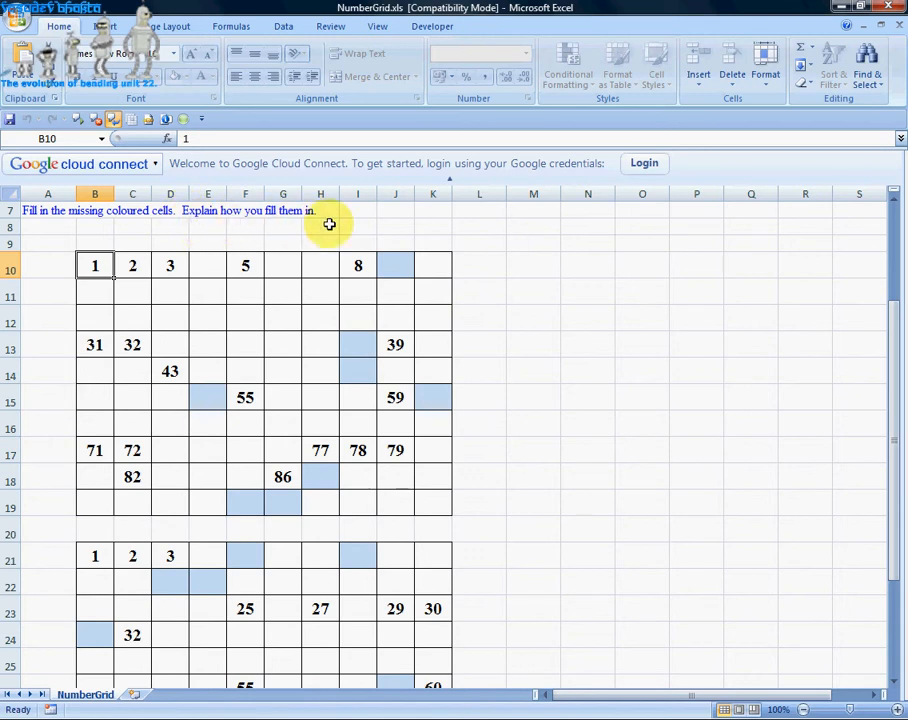
{"action": "mouse_move", "coordinate": [362, 348]}
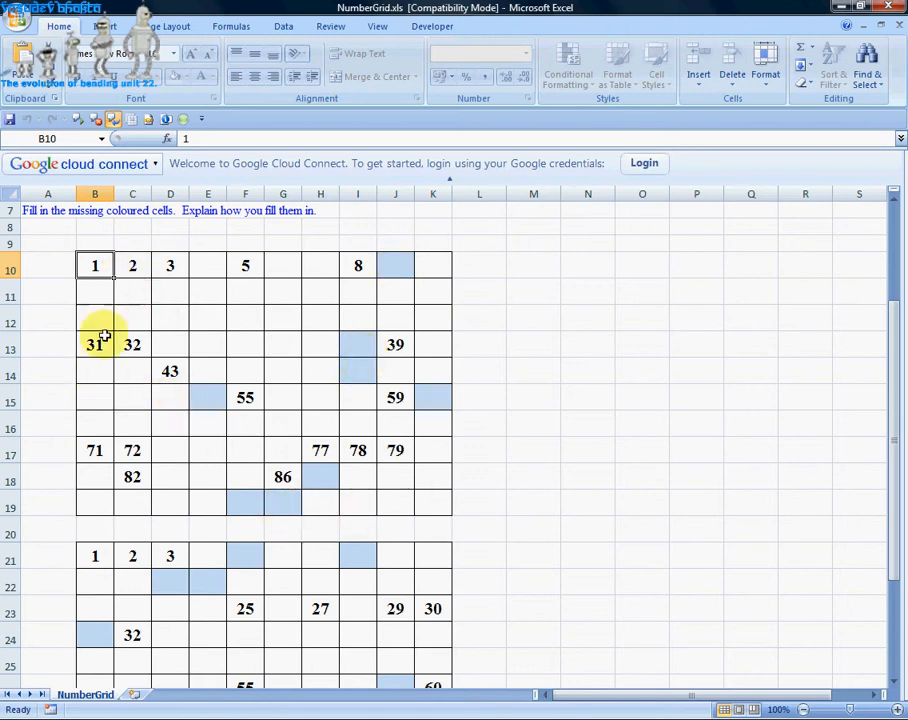
{"action": "left_click", "coordinate": [95, 265]}
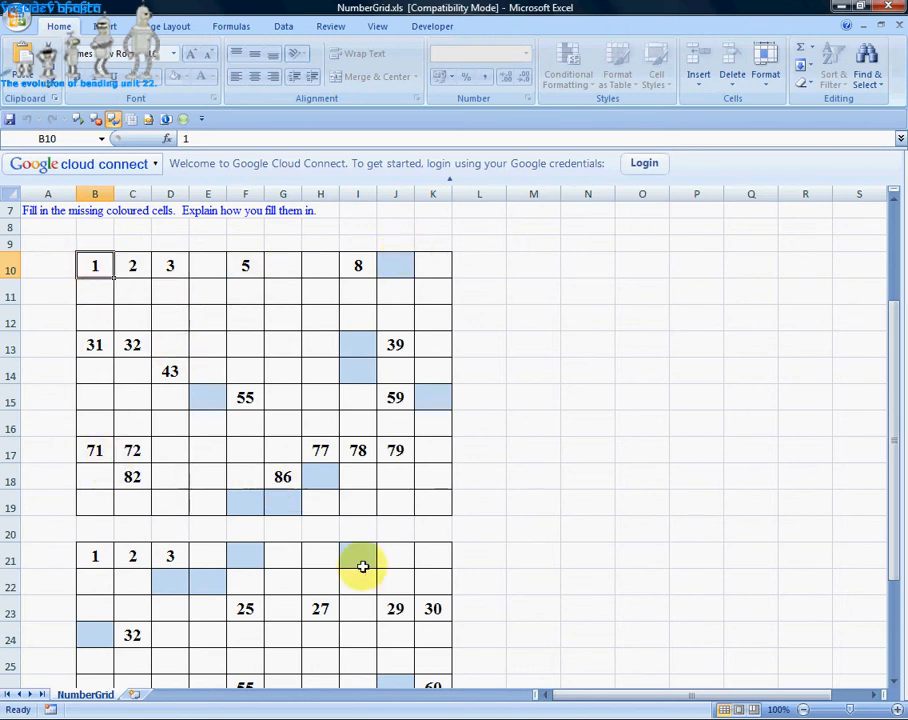
{"action": "scroll", "scroll_direction": "down", "scroll_amount": 3}
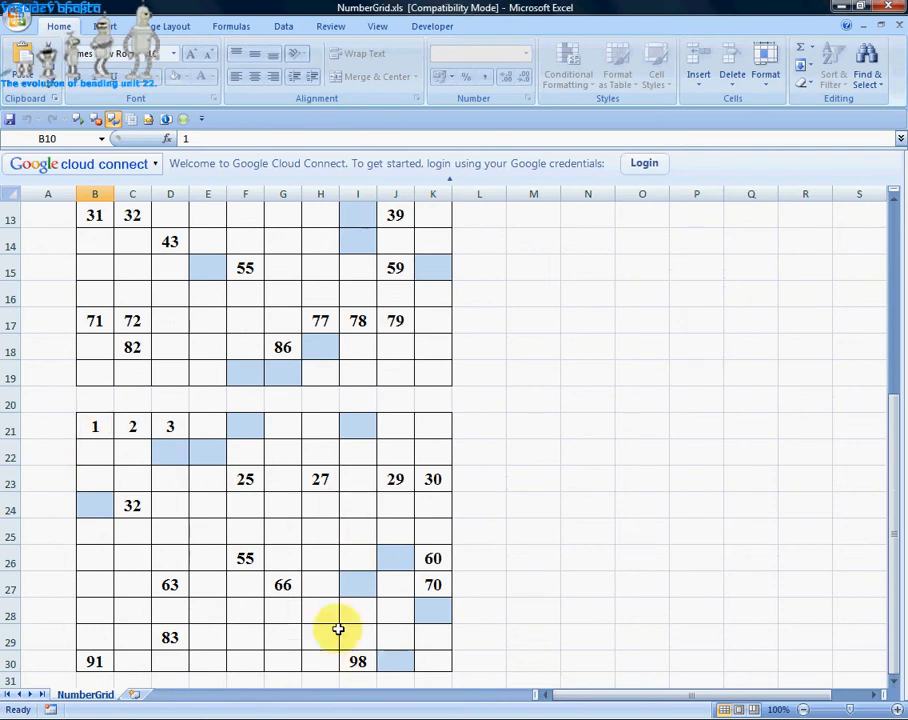
{"action": "mouse_move", "coordinate": [293, 545]}
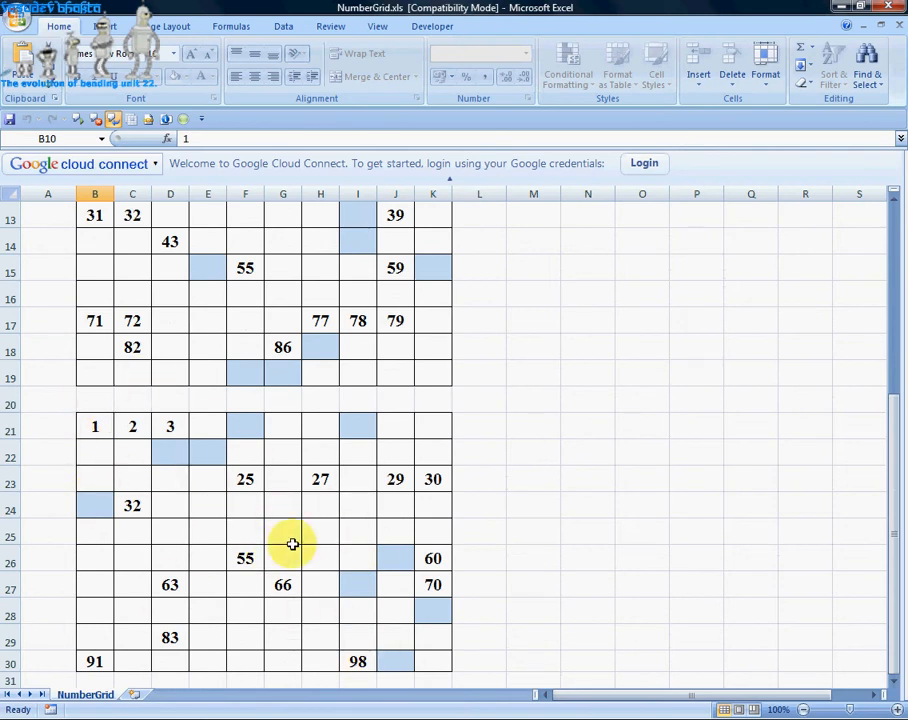
{"action": "mouse_move", "coordinate": [149, 475]}
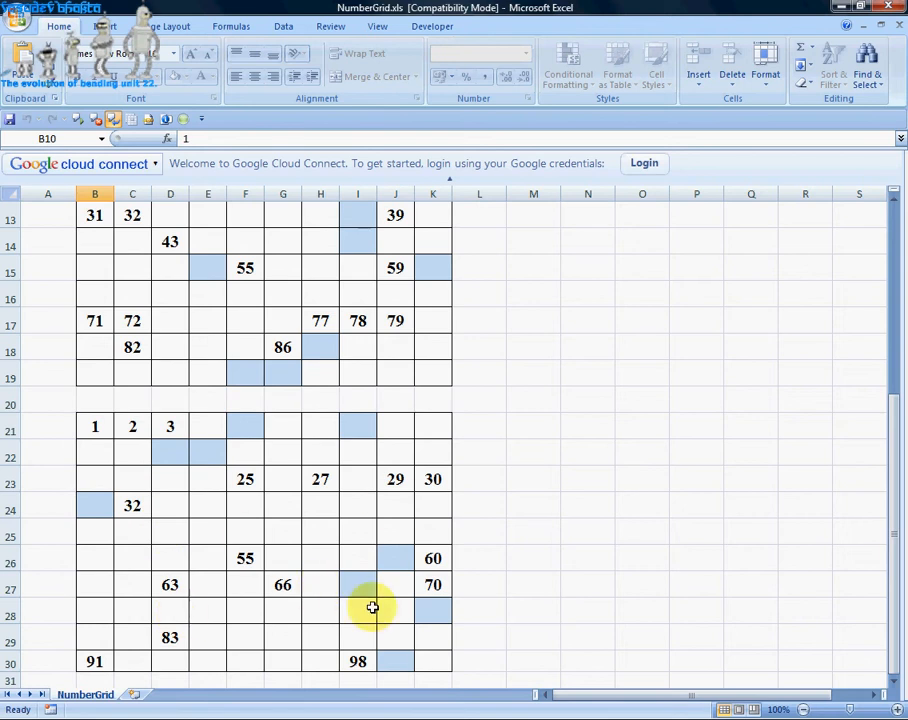
{"action": "mouse_move", "coordinate": [103, 495]}
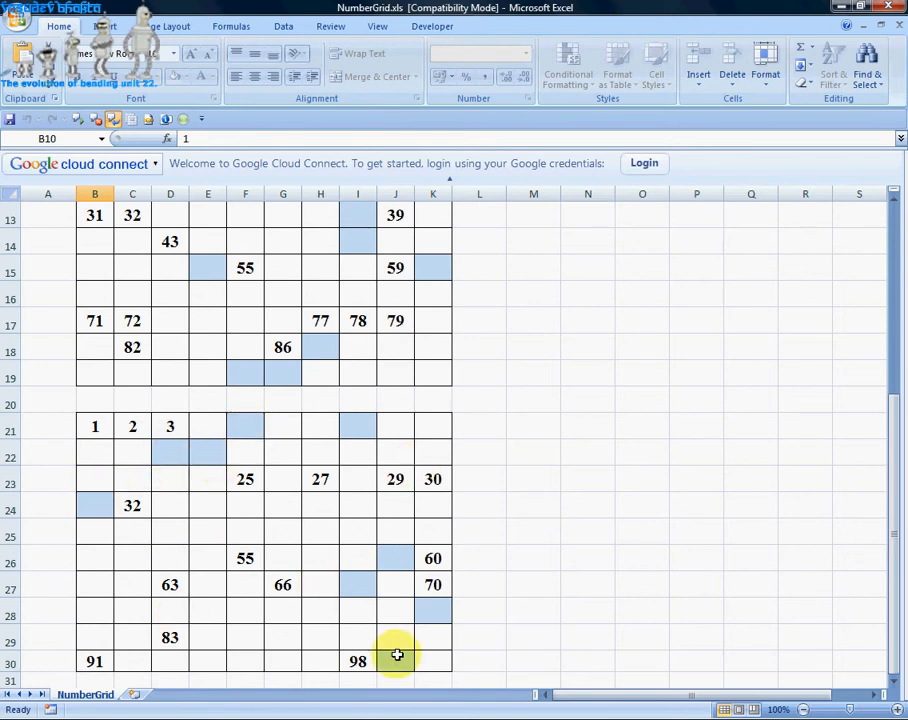
{"action": "scroll", "scroll_direction": "up", "scroll_amount": 3}
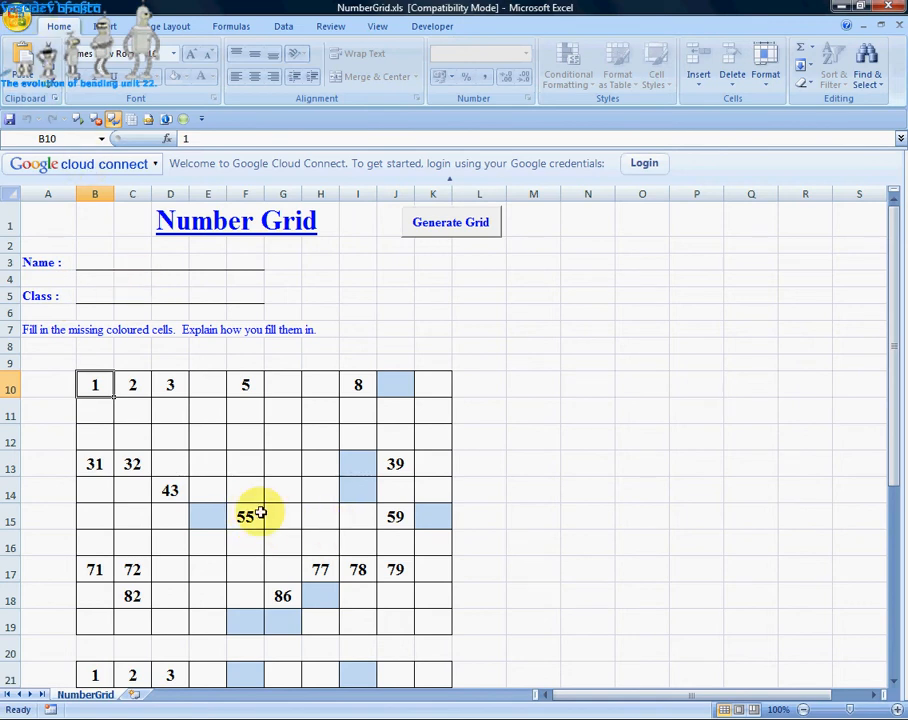
- Show the Number Grid worksheet in Print Preview from the Office button's Print menu
{"action": "left_click", "coordinate": [20, 25]}
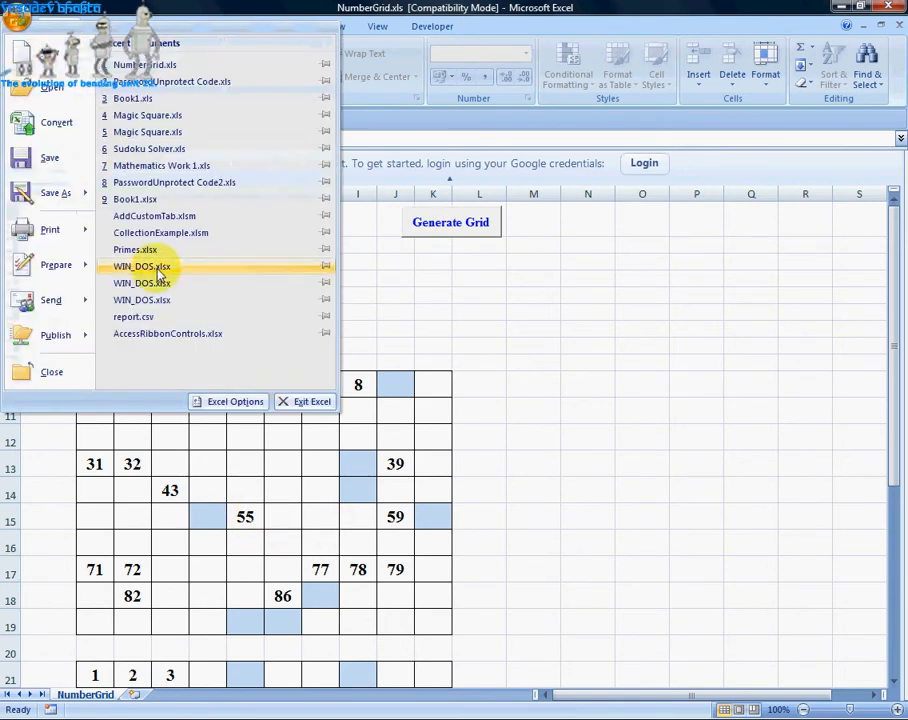
{"action": "left_click", "coordinate": [49, 229]}
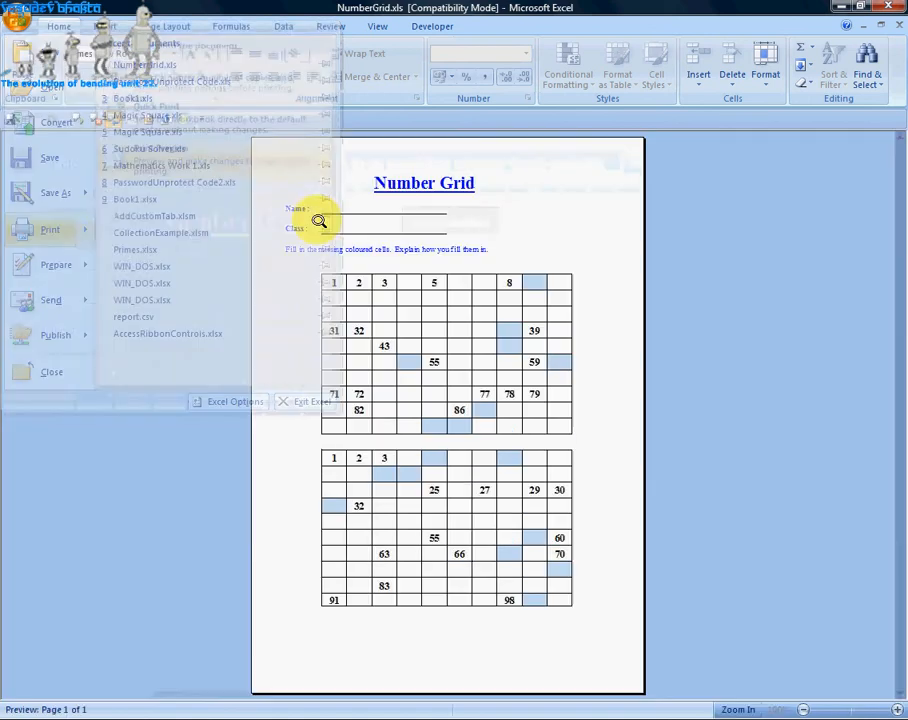
{"action": "left_click", "coordinate": [49, 229]}
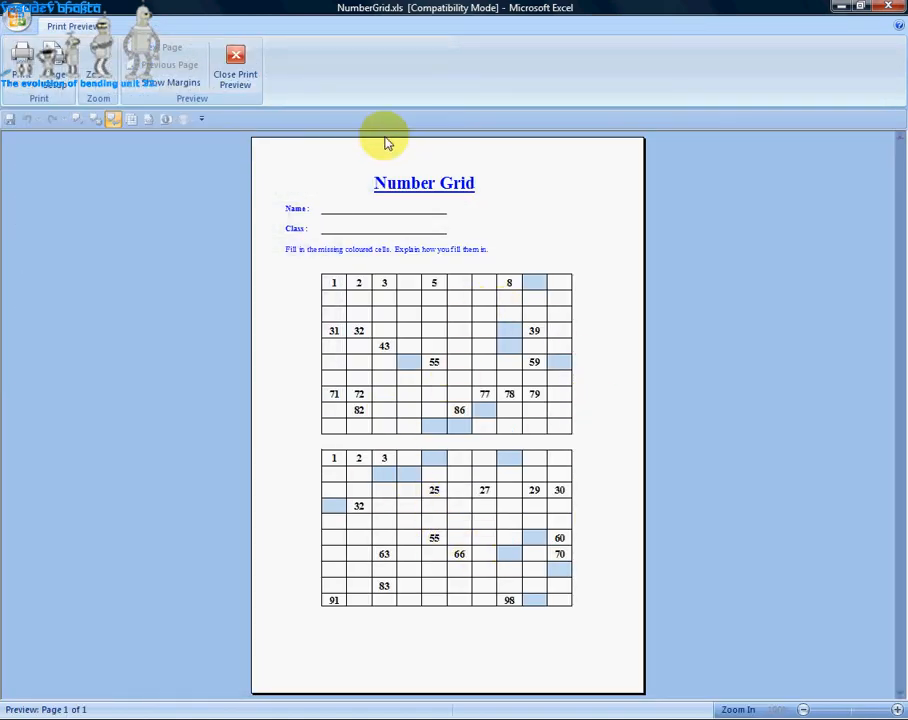
{"action": "mouse_move", "coordinate": [380, 232]}
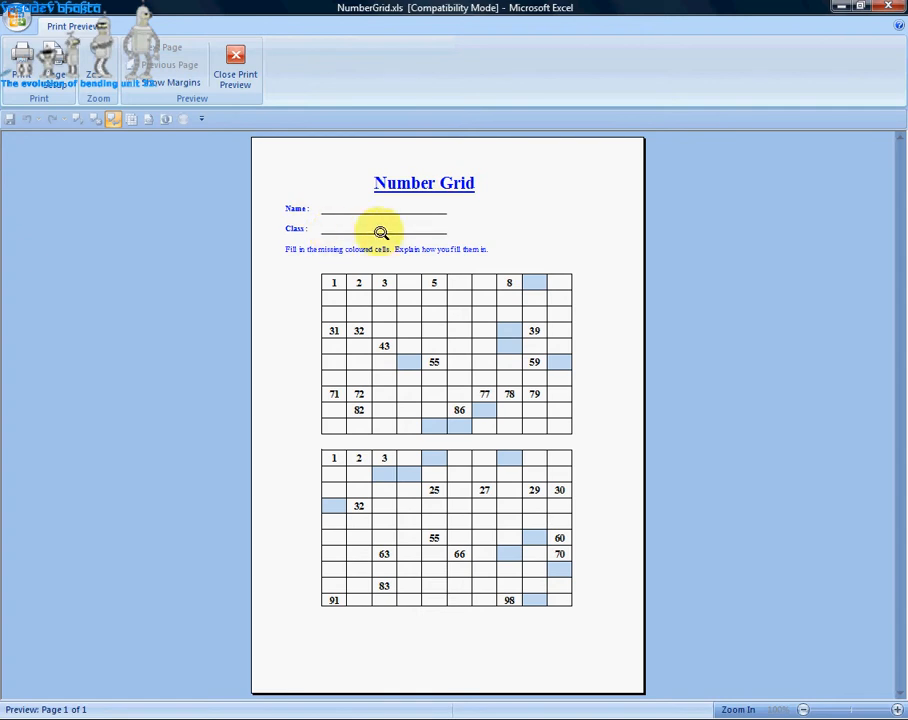
{"action": "mouse_move", "coordinate": [483, 363]}
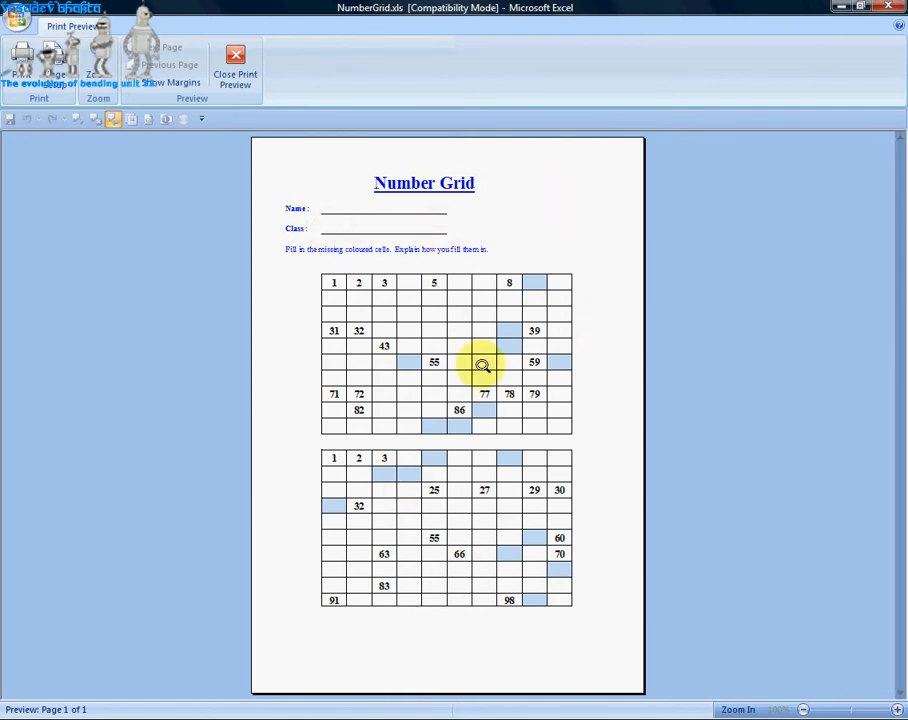
{"action": "mouse_move", "coordinate": [175, 147]}
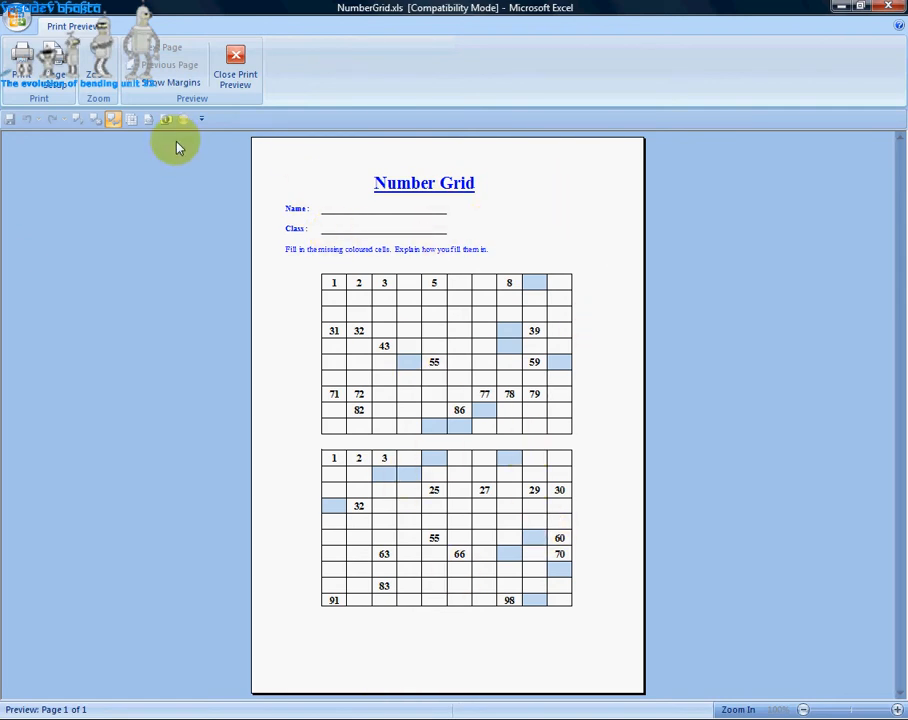
{"action": "mouse_move", "coordinate": [553, 179]}
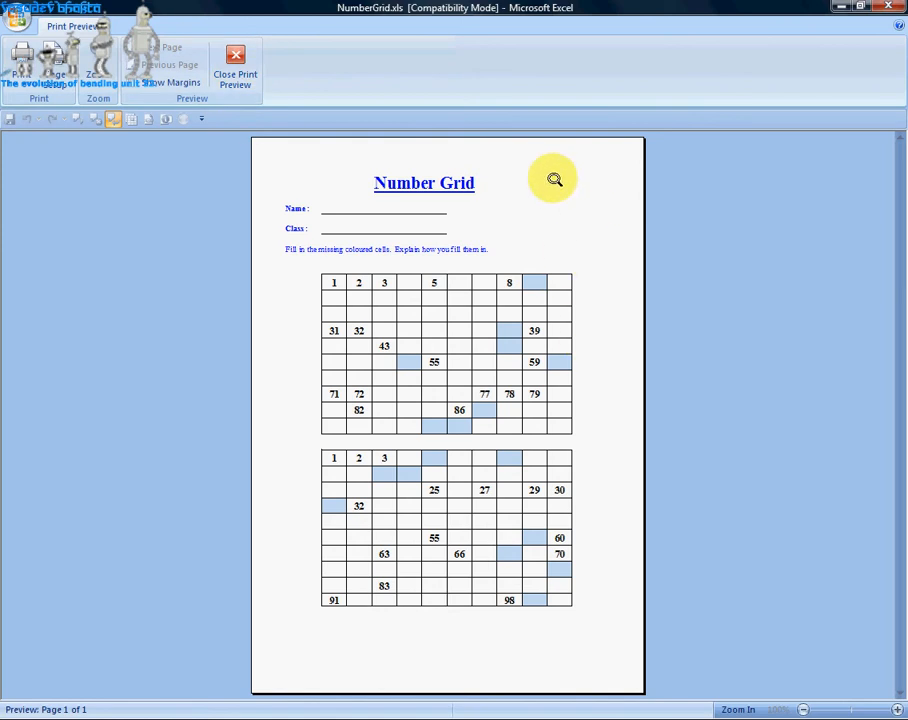
{"action": "mouse_move", "coordinate": [569, 203]}
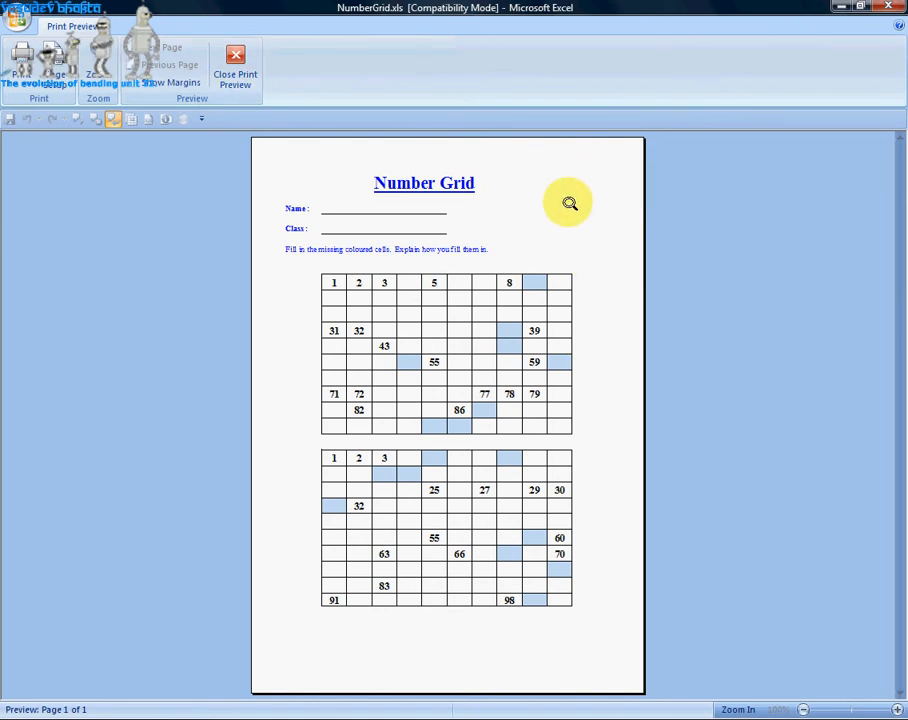
{"action": "mouse_move", "coordinate": [235, 65]}
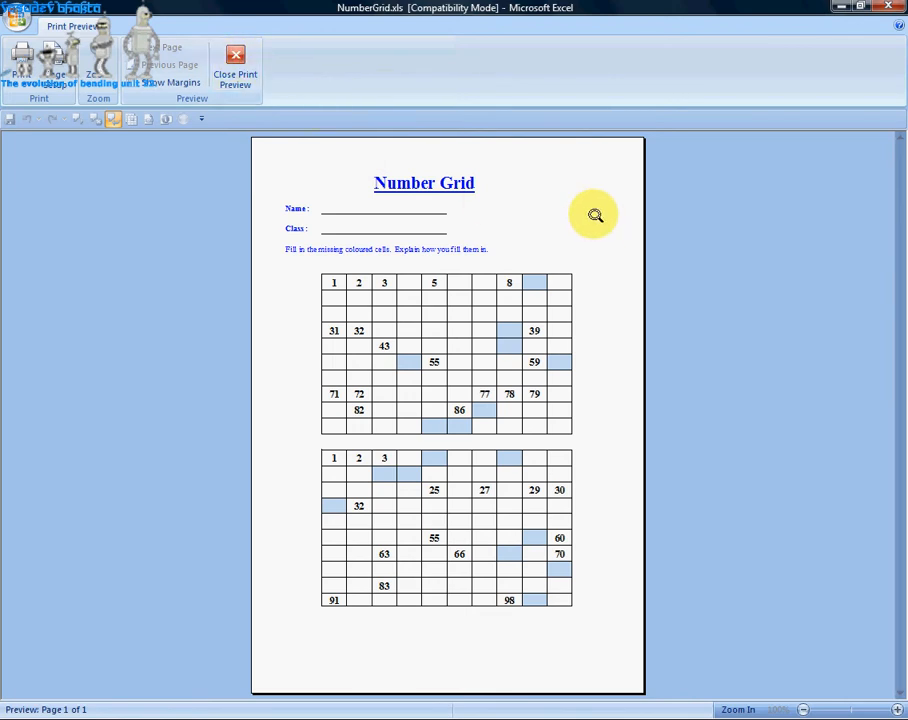
{"action": "mouse_move", "coordinate": [235, 70]}
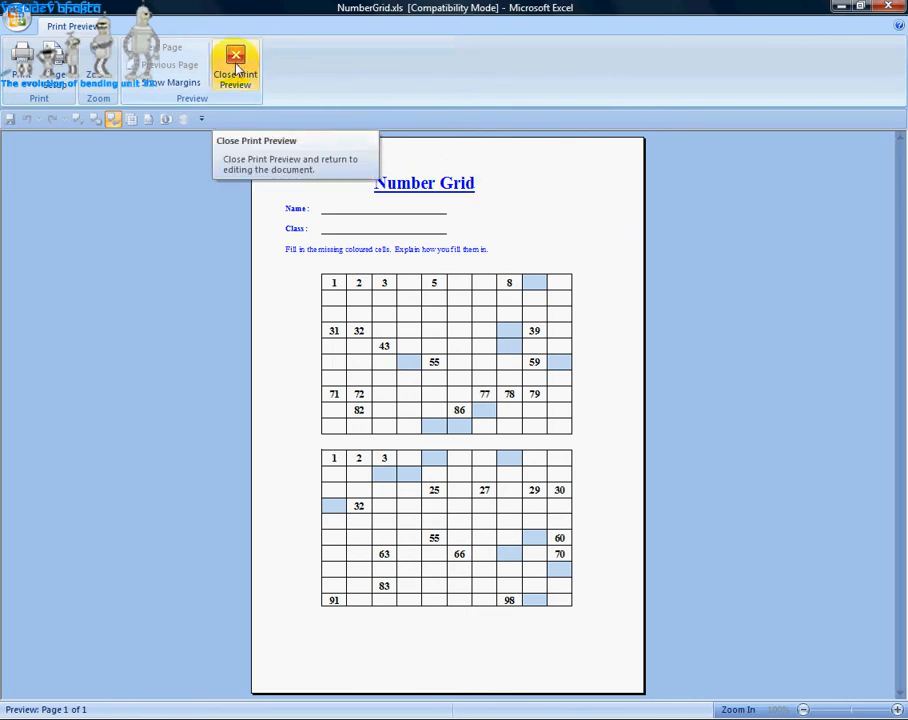
- Close Print Preview and press Generate Grid twice for new random grids
{"action": "left_click", "coordinate": [235, 70]}
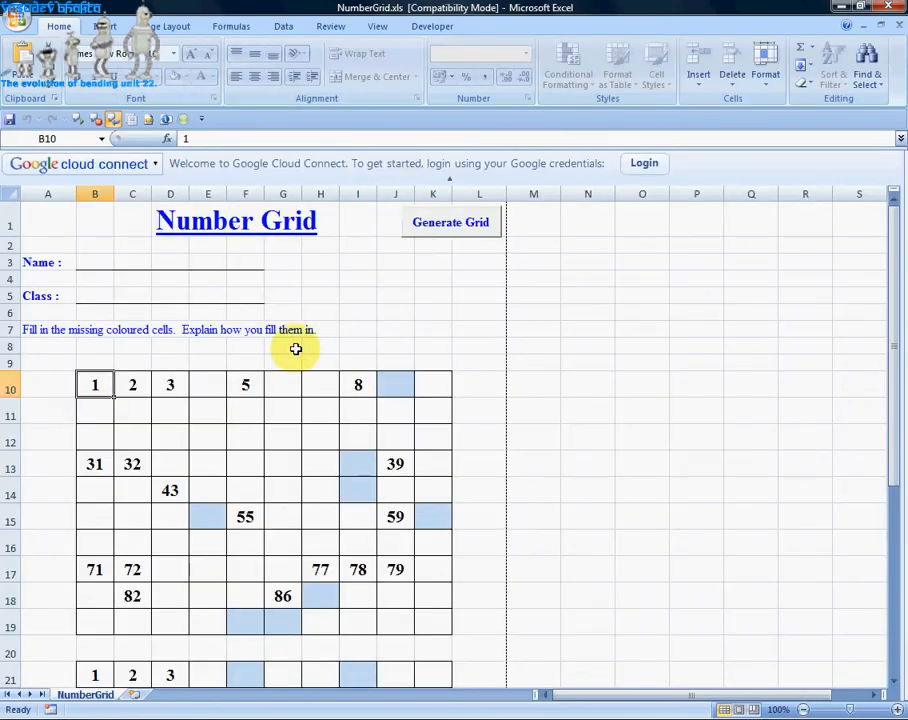
{"action": "scroll", "scroll_direction": "down", "scroll_amount": 3}
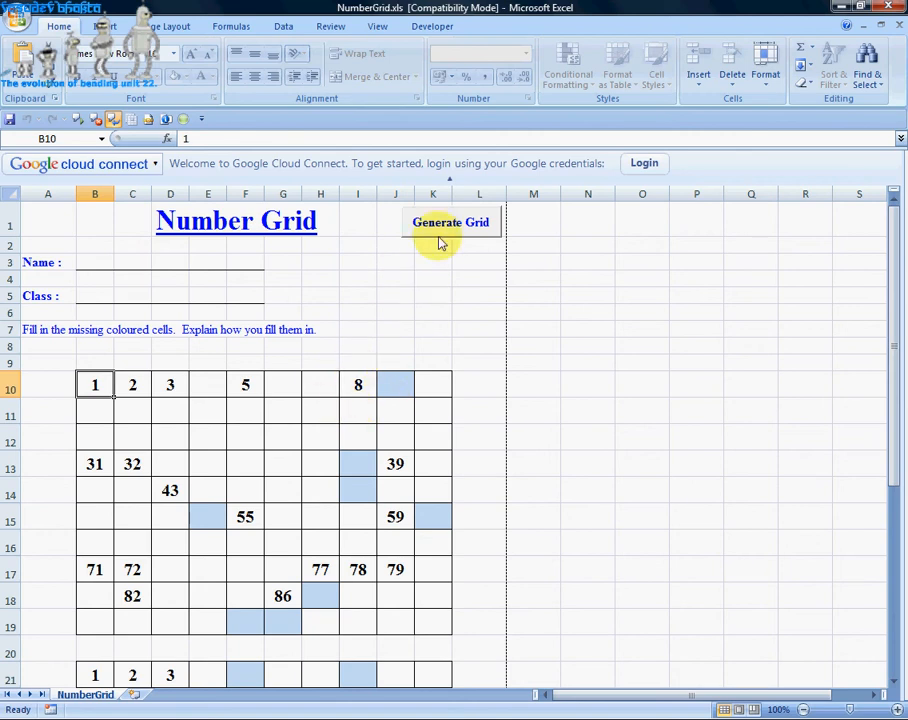
{"action": "left_click", "coordinate": [450, 222]}
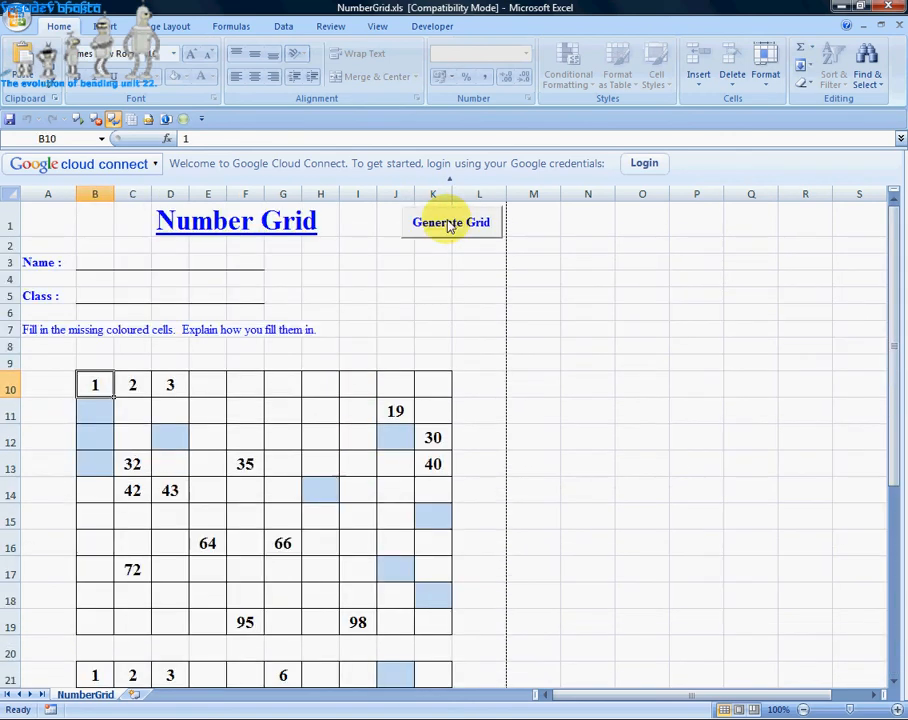
{"action": "left_click", "coordinate": [450, 222]}
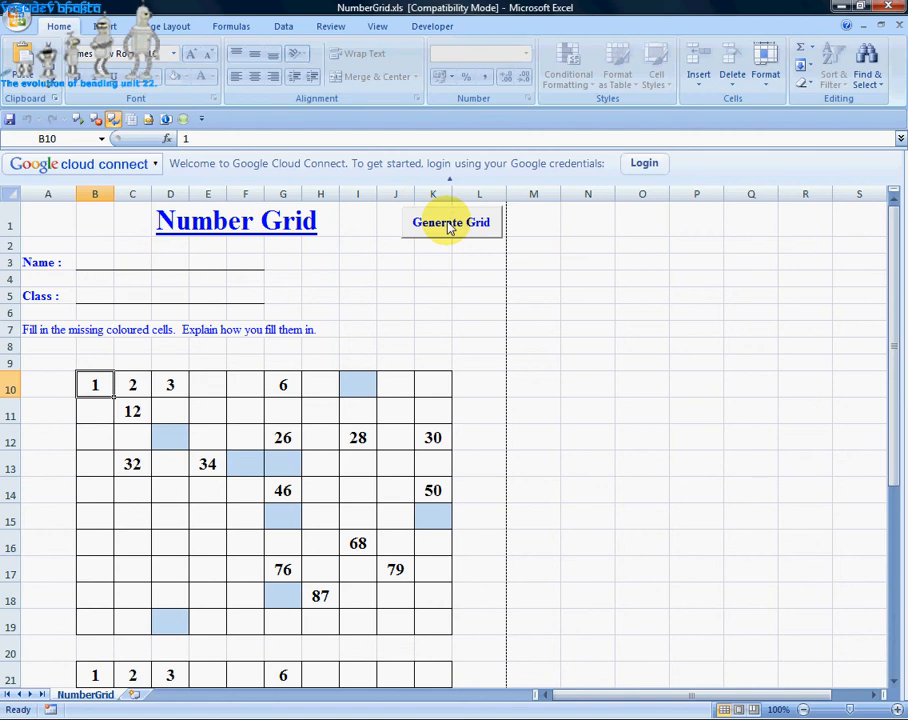